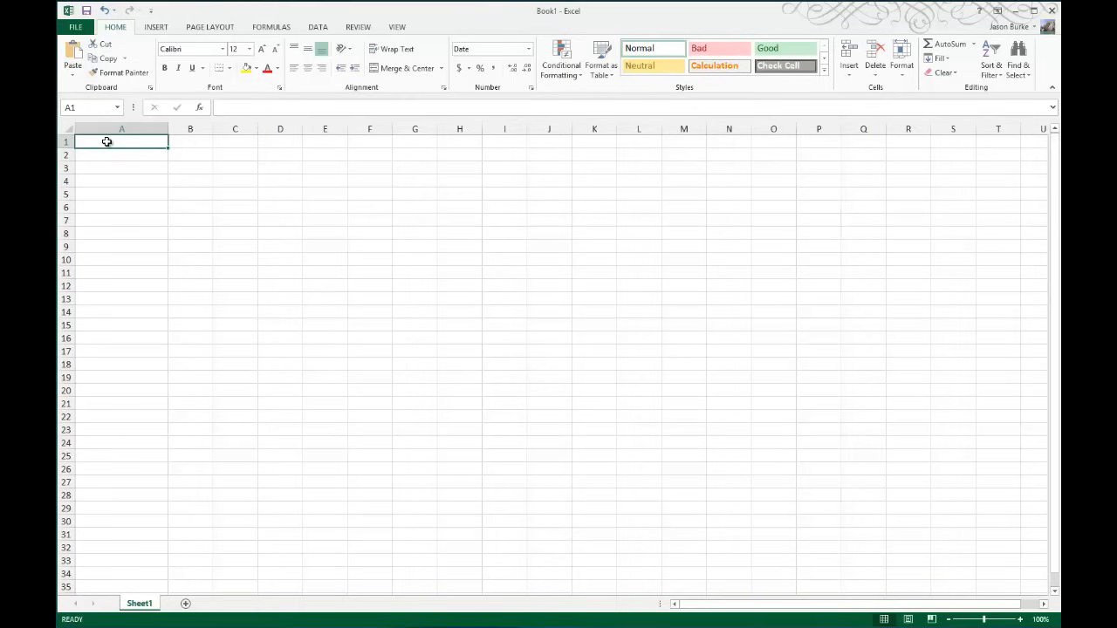
{"action": "mouse_move", "coordinate": [147, 189]}
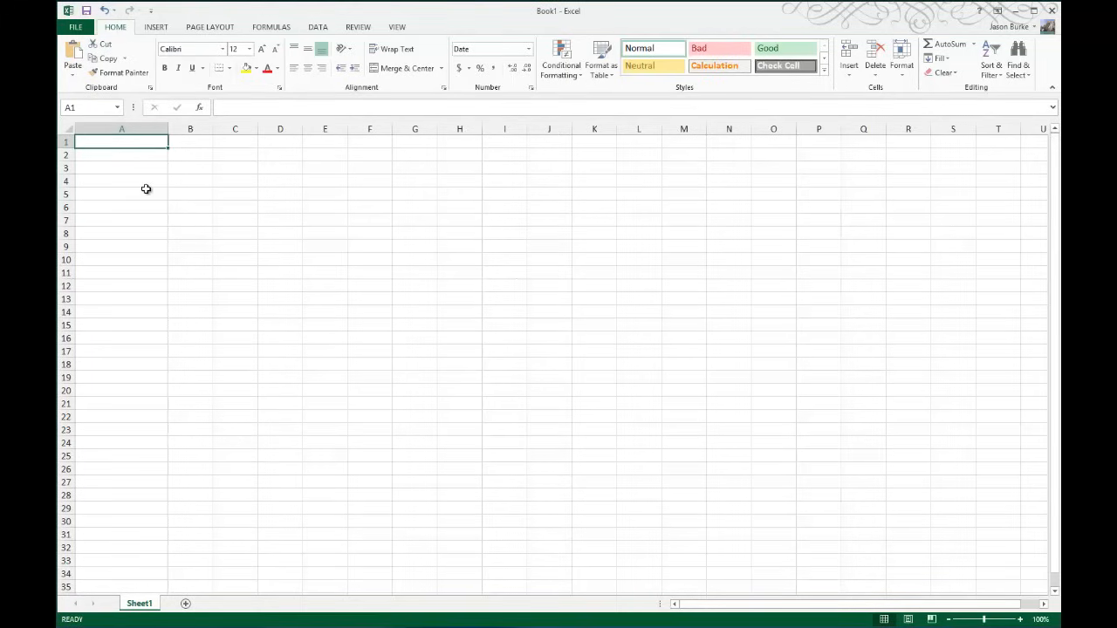
Step: Enter =if(b1 <>"", if(a1 ="", now(), a1), "") in A1, then select B1
{"action": "type", "text": "="}
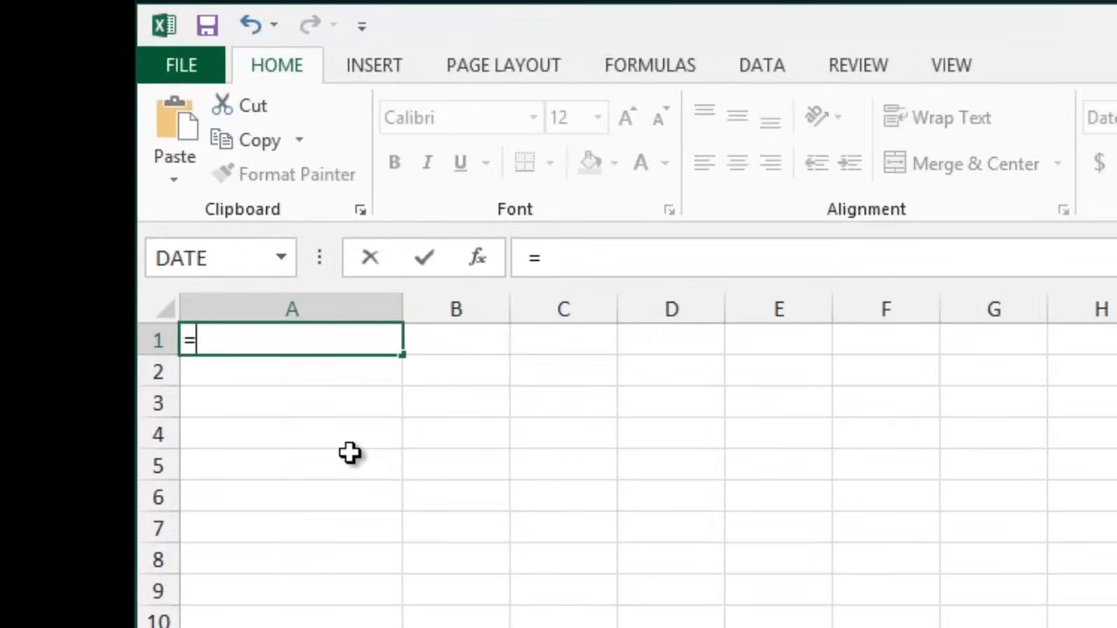
{"action": "type", "text": "if("}
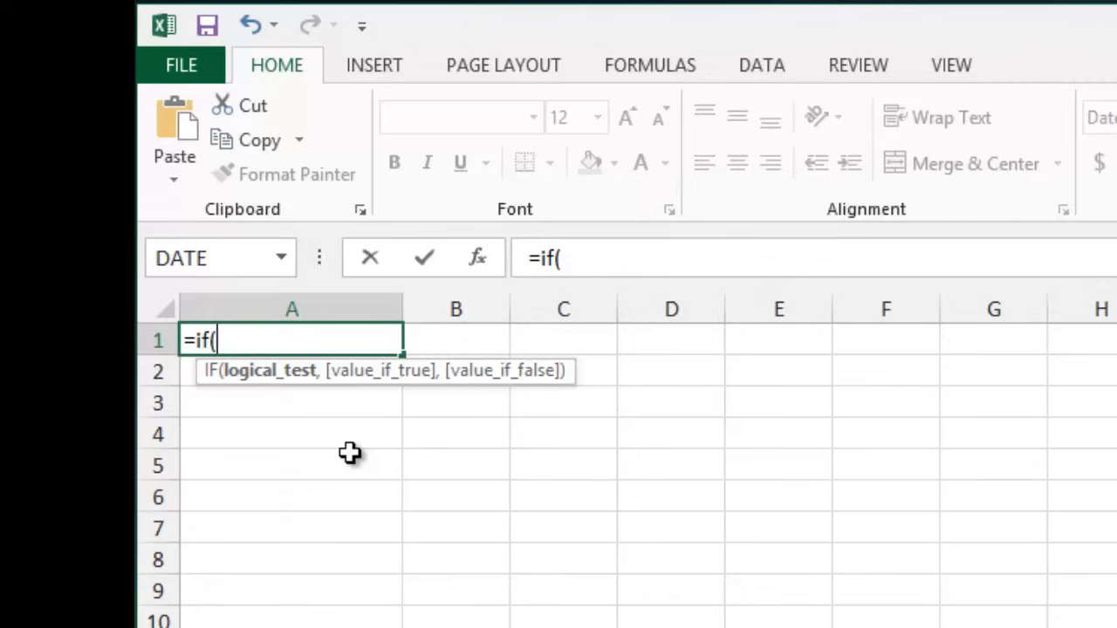
{"action": "type", "text": "b"}
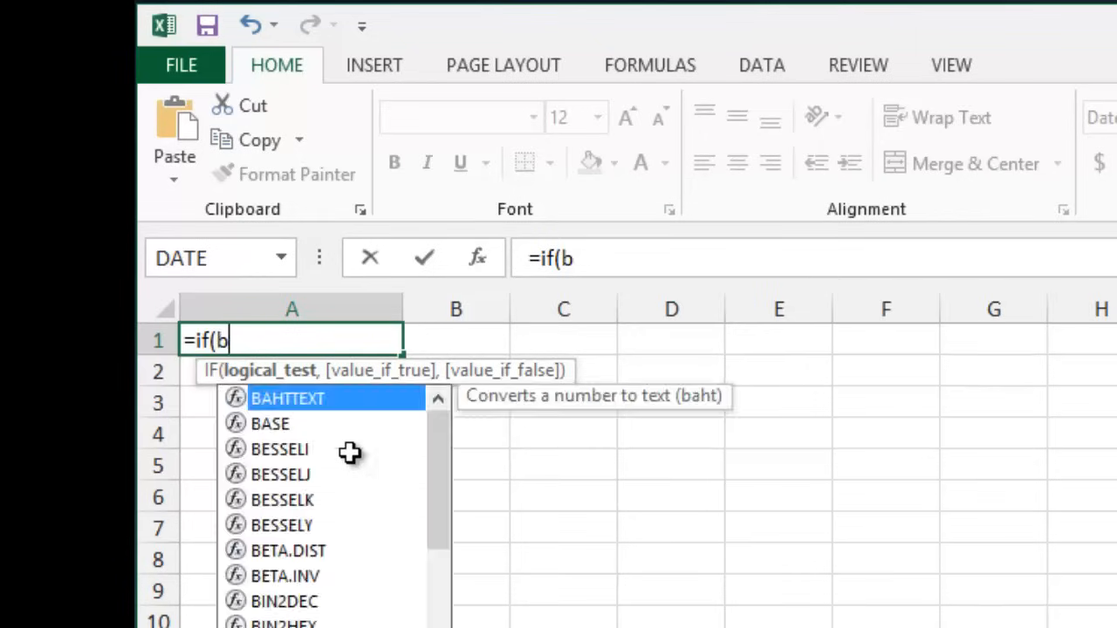
{"action": "type", "text": "1 <>\"\""}
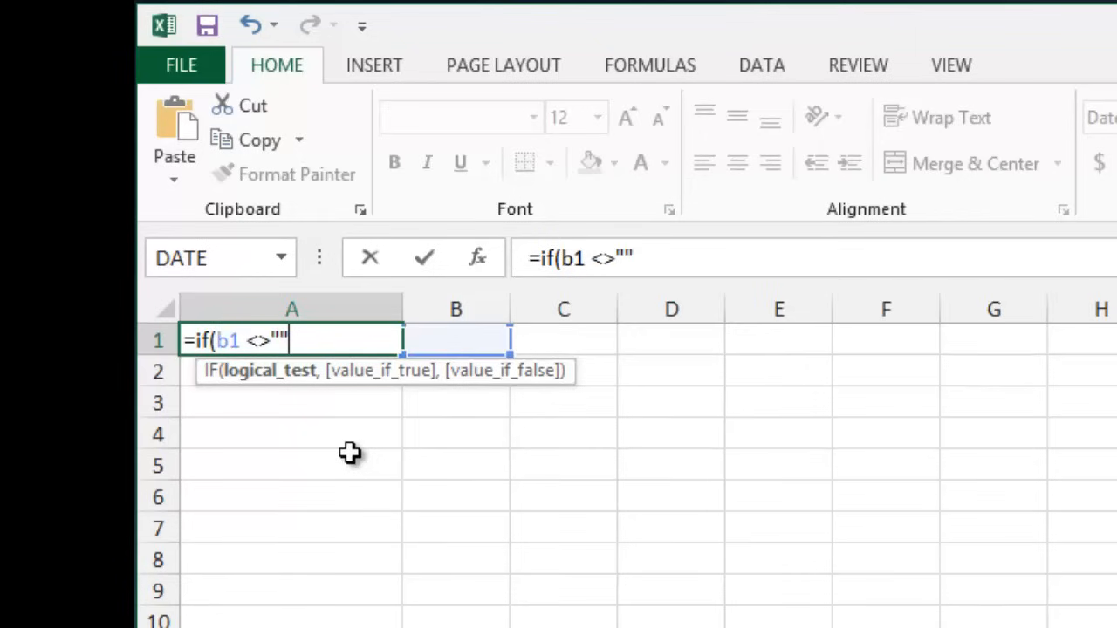
{"action": "type", "text": ","}
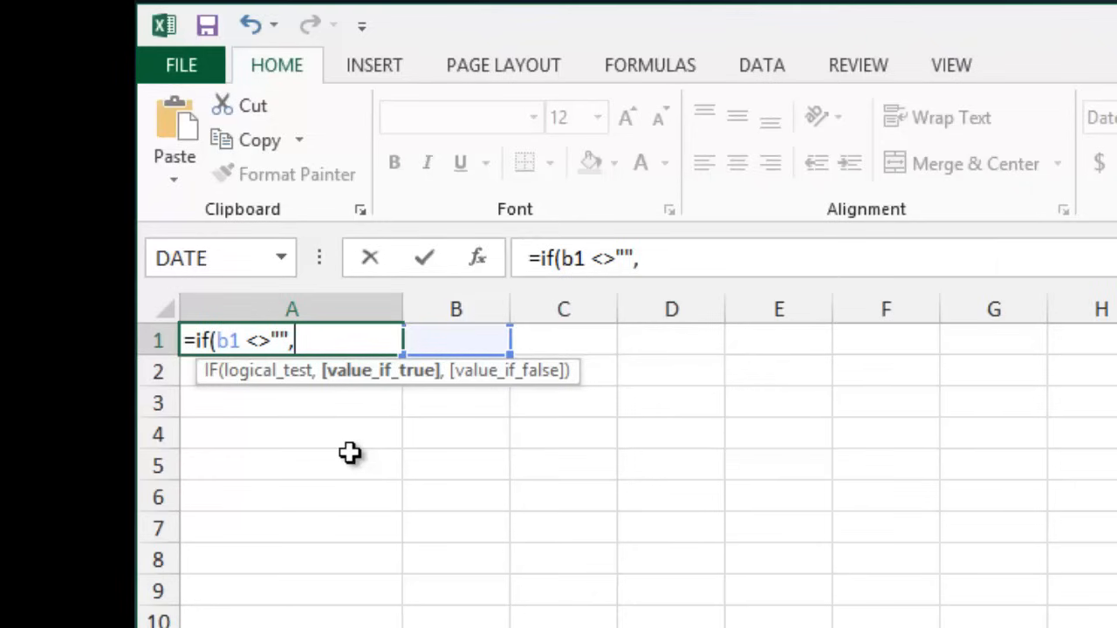
{"action": "type", "text": "if(a1"}
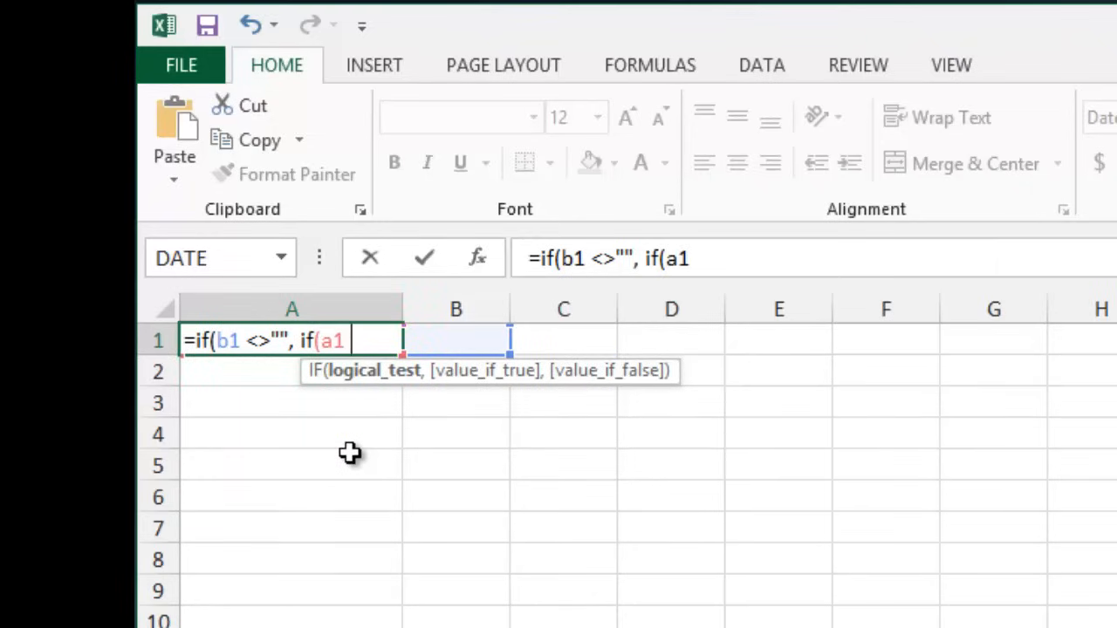
{"action": "type", "text": "=\"\""}
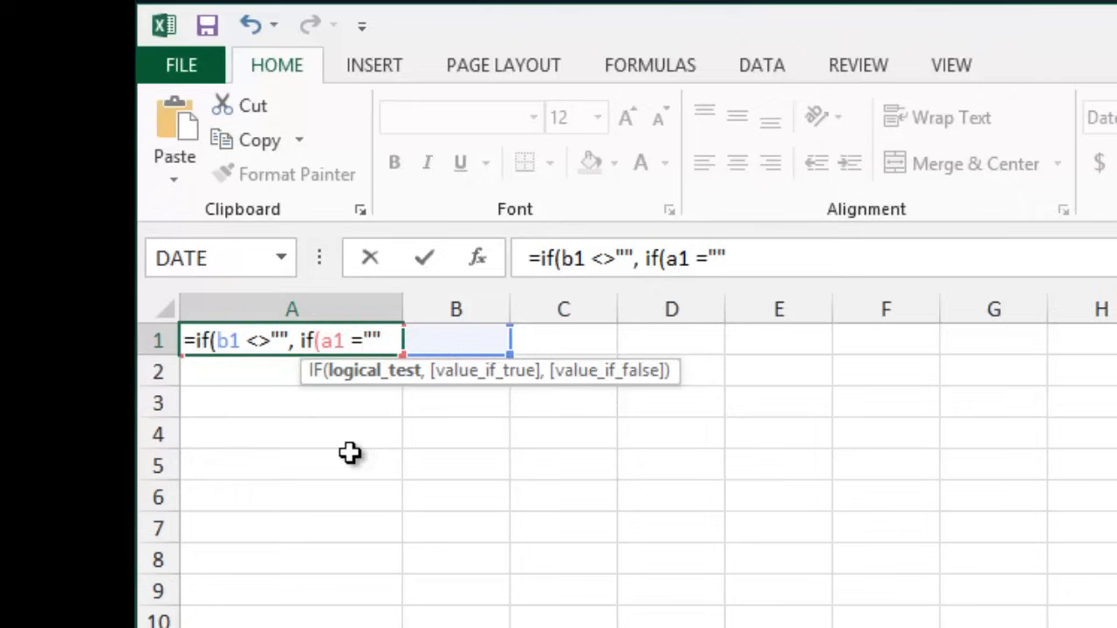
{"action": "type", "text": ", now("}
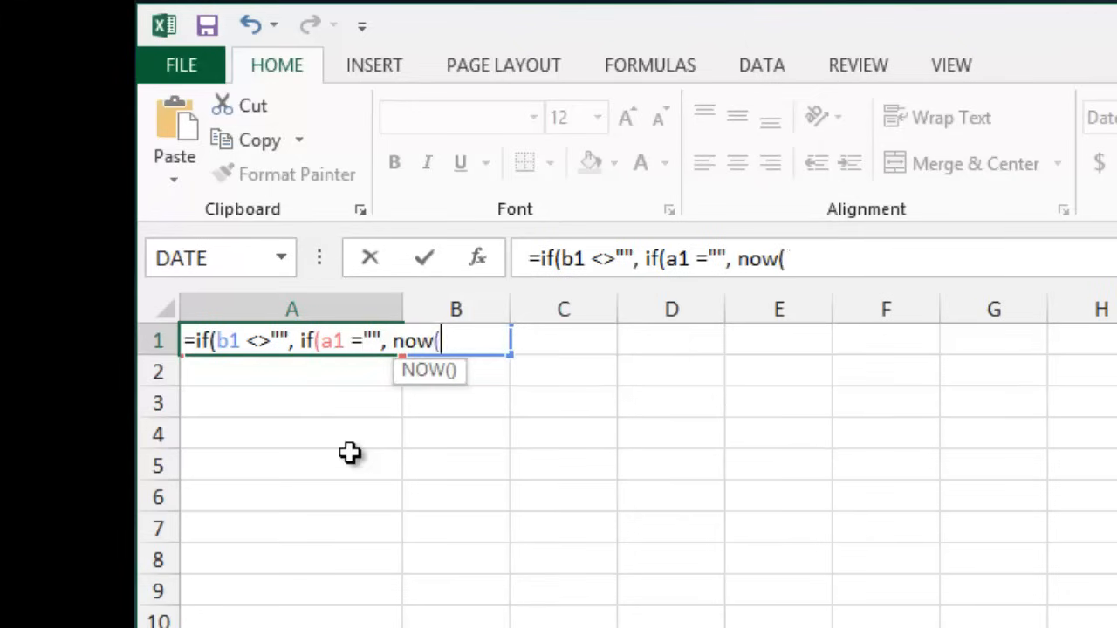
{"action": "type", "text": "),"}
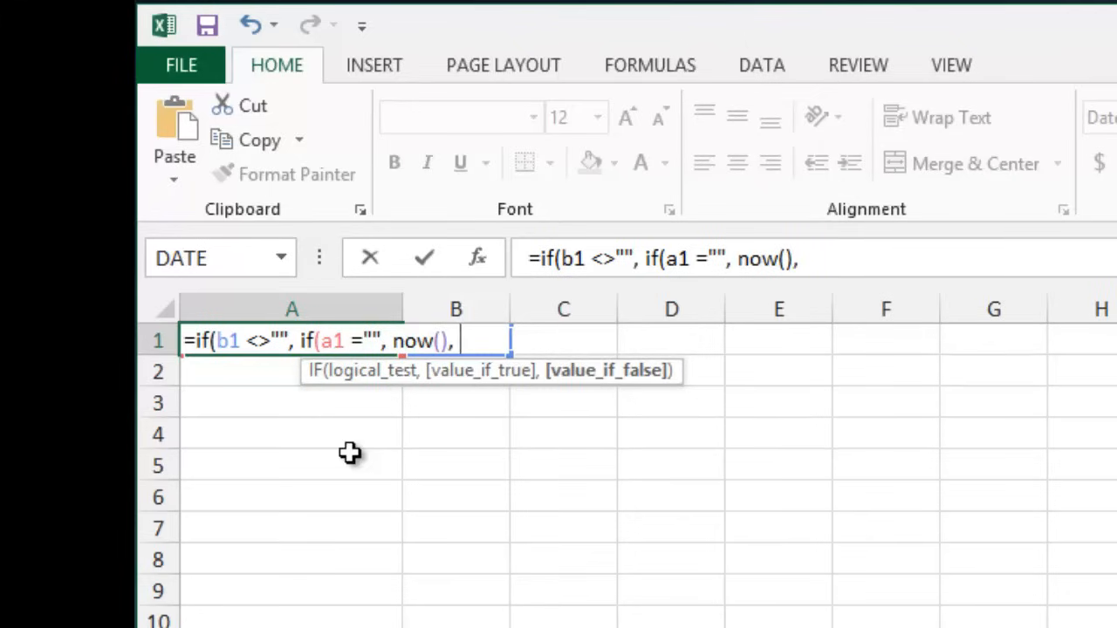
{"action": "type", "text": "a"}
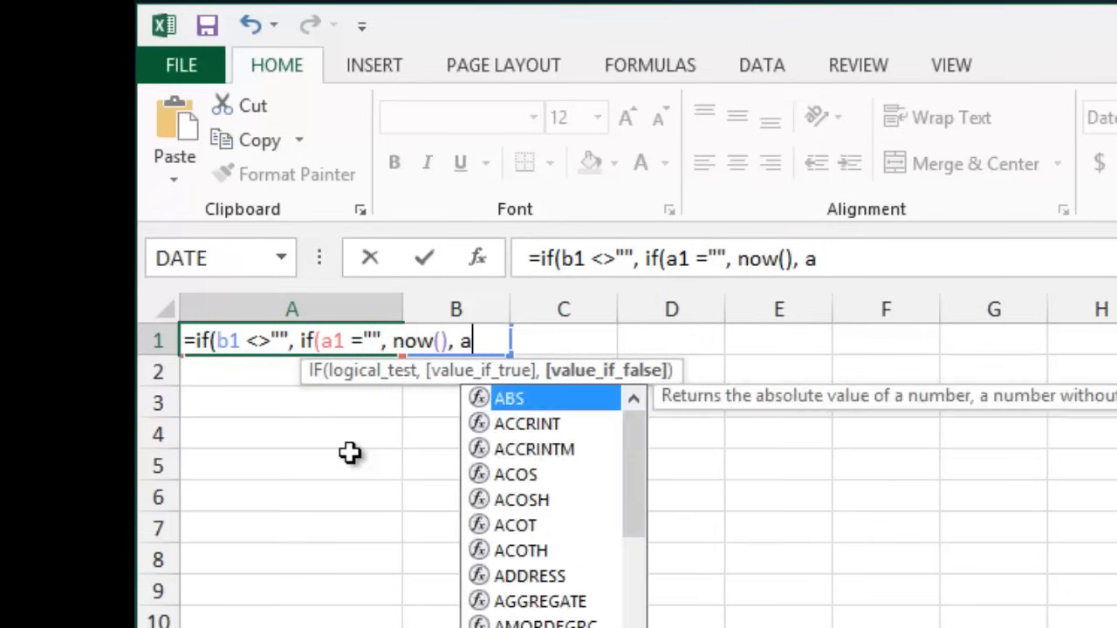
{"action": "type", "text": "1)"}
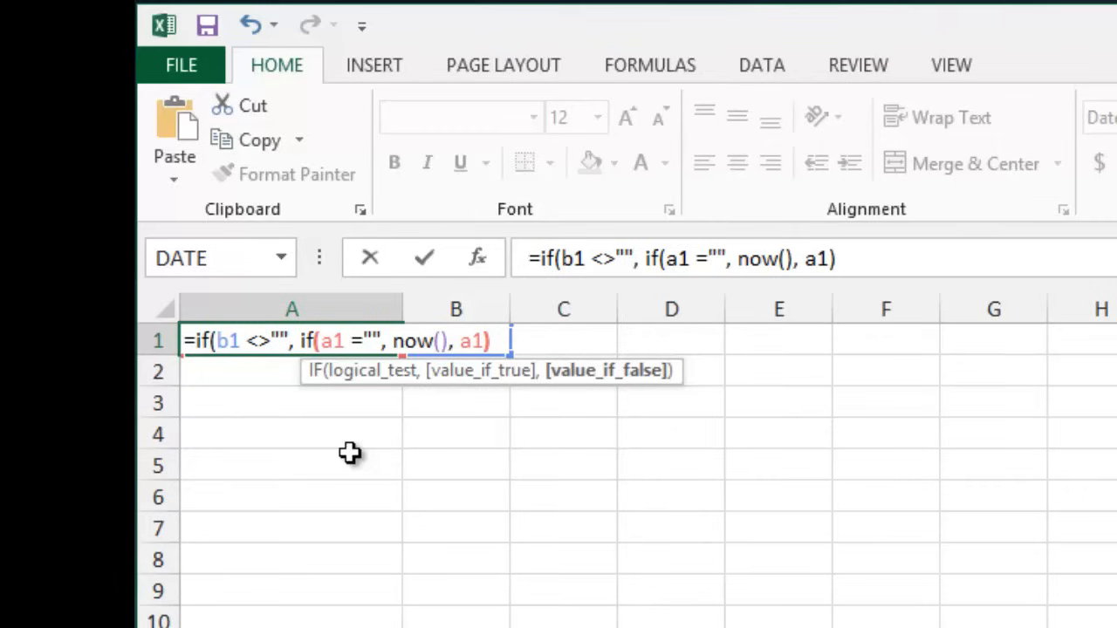
{"action": "type", "text": ","}
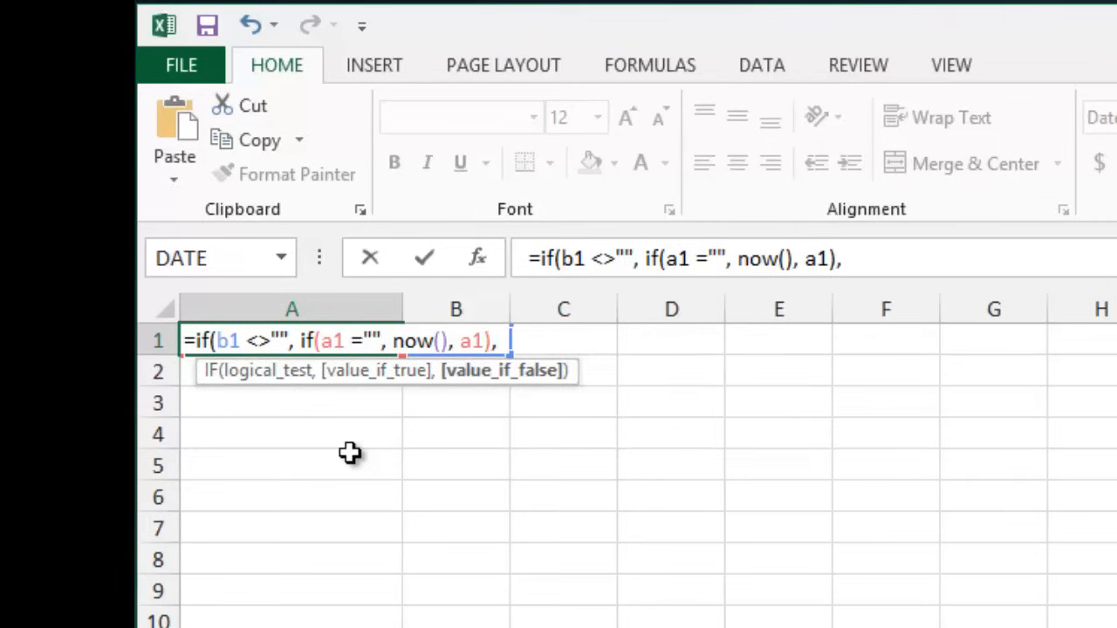
{"action": "type", "text": "\"\""}
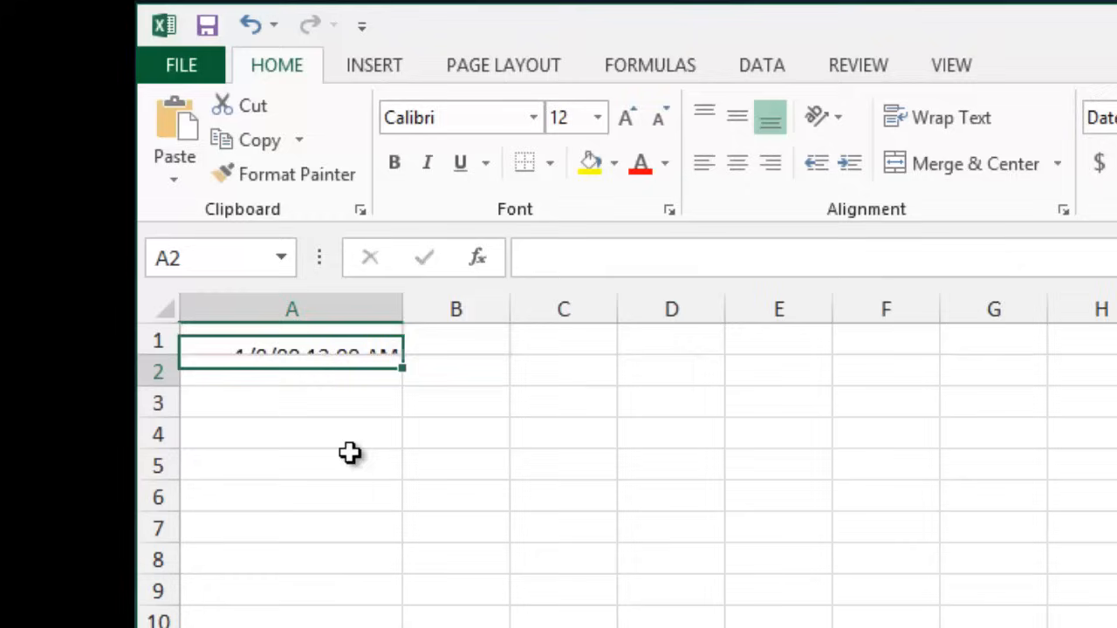
{"action": "left_click", "coordinate": [456, 338]}
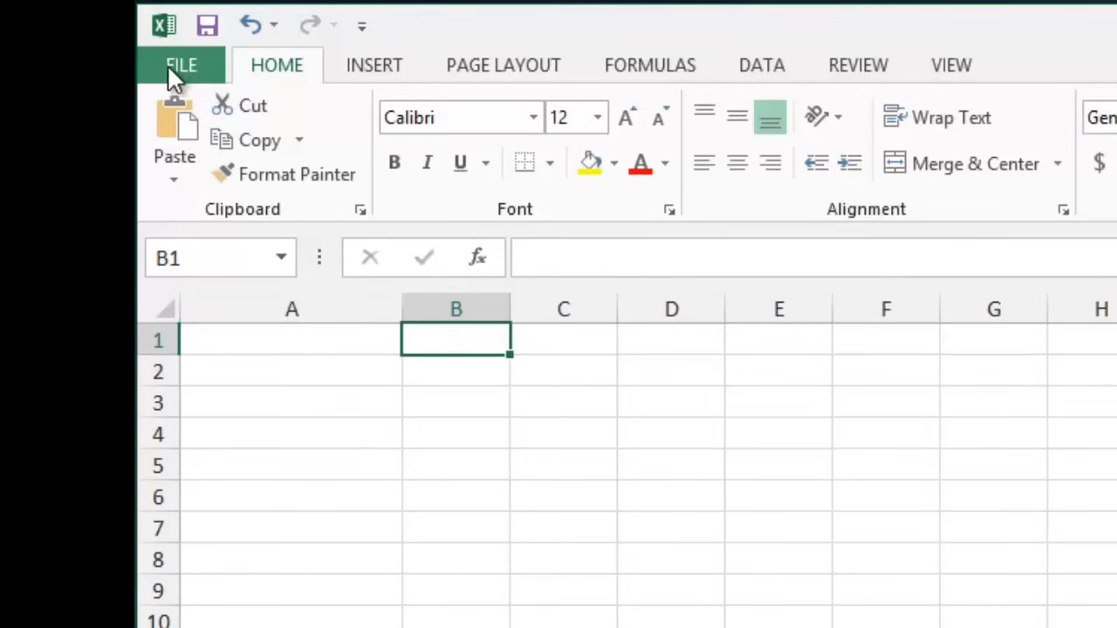
Step: Enable iterative calculation in Options > Formulas, then fill B1 so A1 shows the timestamp
{"action": "left_click", "coordinate": [182, 64]}
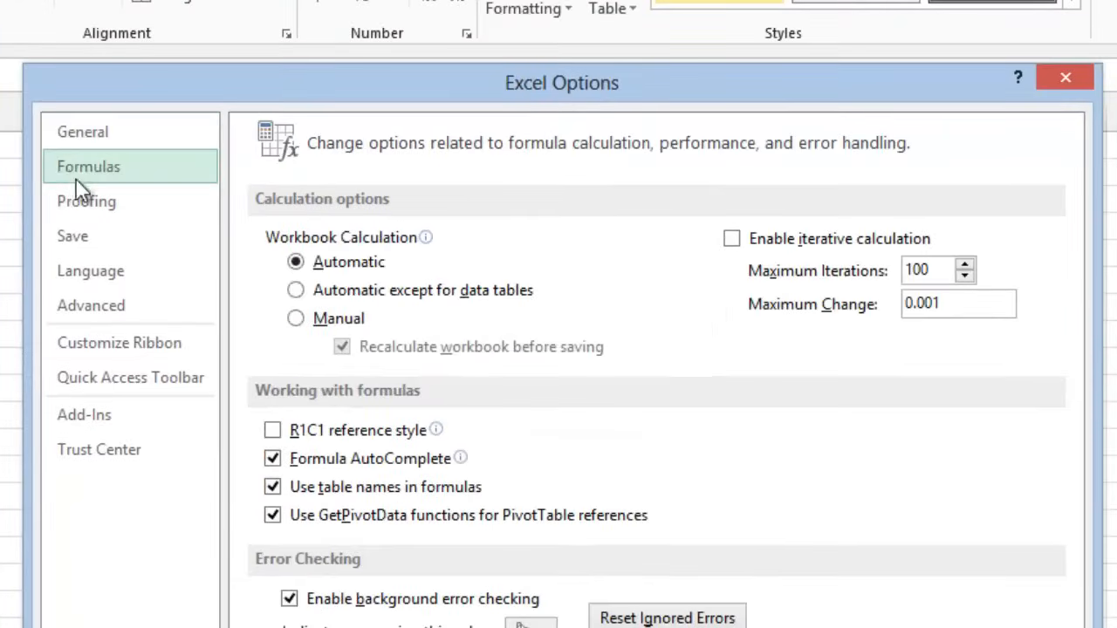
{"action": "left_click", "coordinate": [732, 238]}
{"action": "type", "text": "1"}
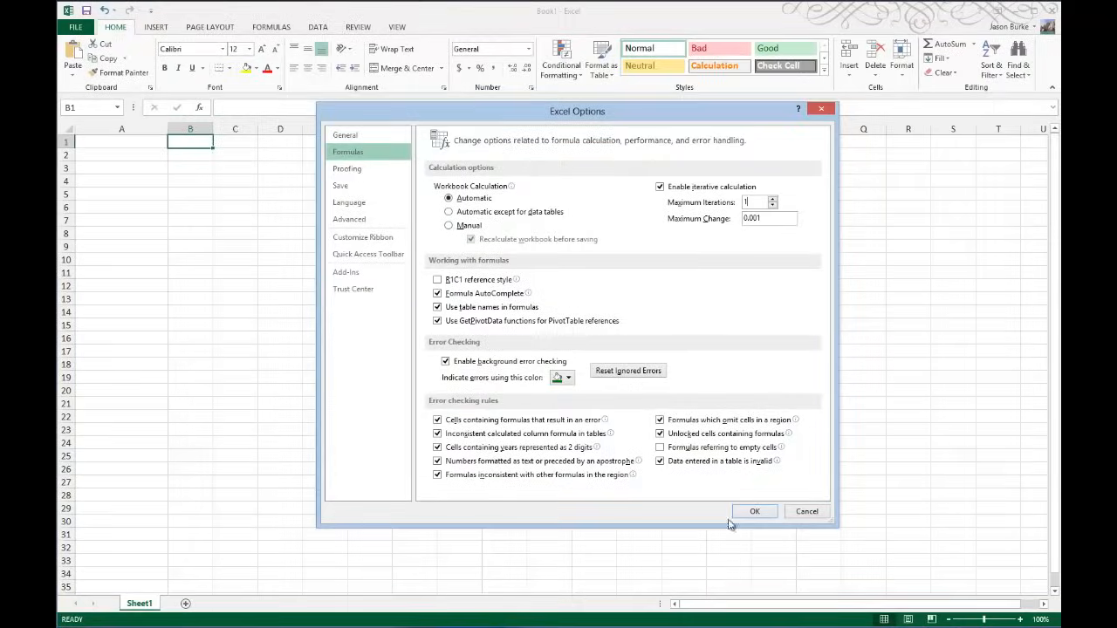
{"action": "left_click", "coordinate": [754, 510]}
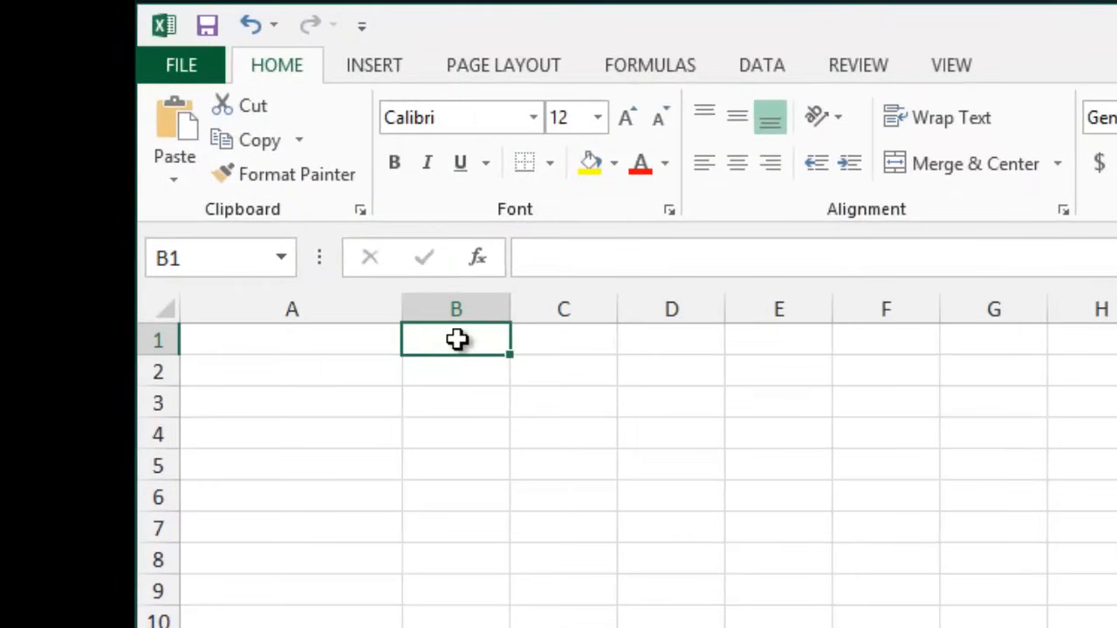
{"action": "key", "text": "Return"}
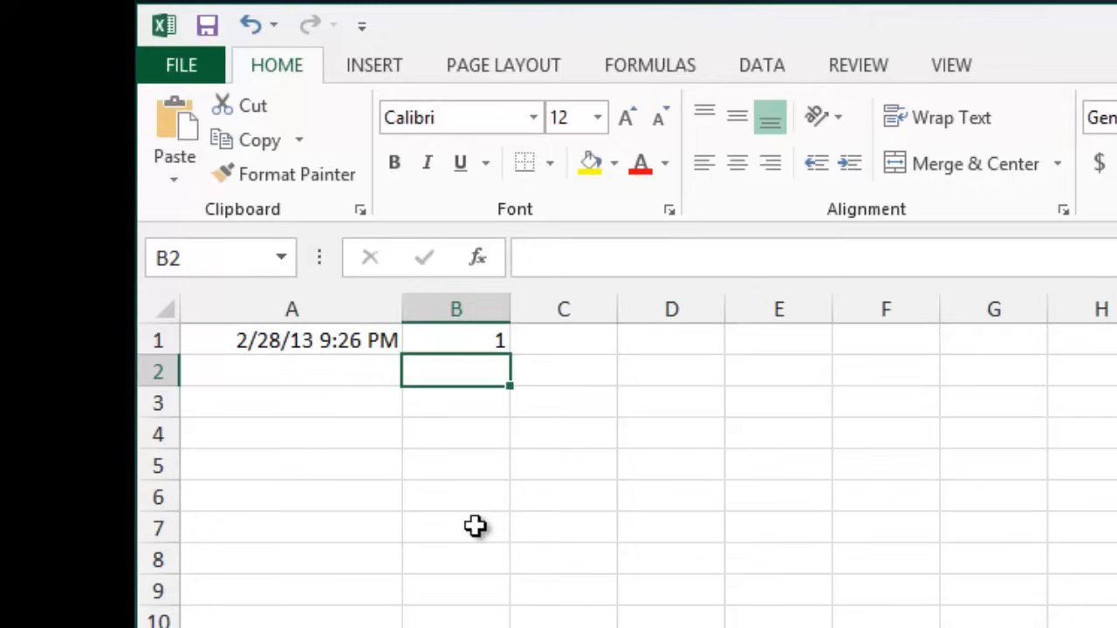